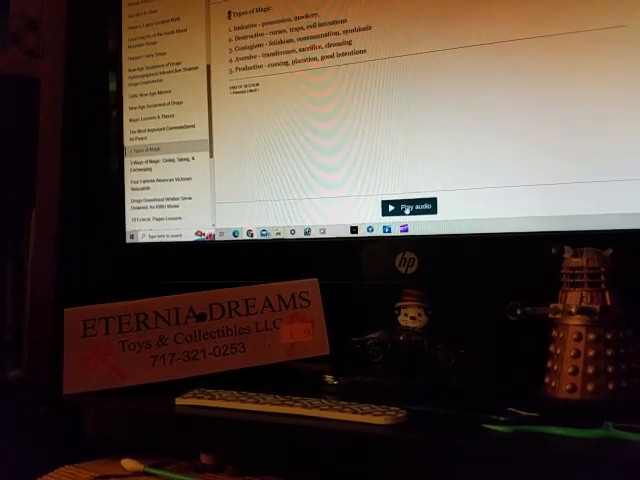
Play the Virtual Voice narration for the Types of Magic section.
left_click(393, 208)
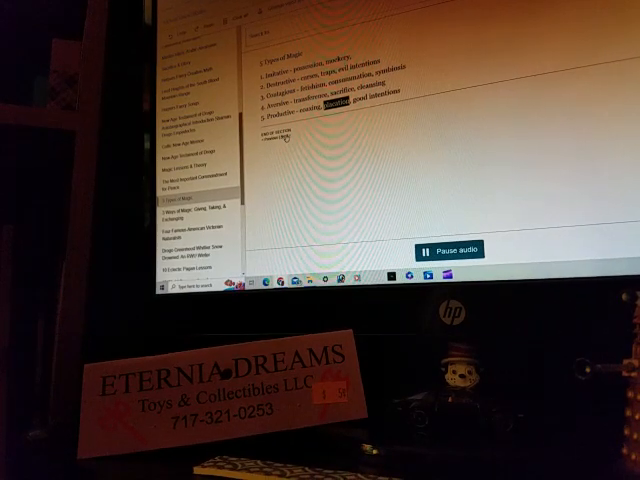
Scroll down as narration advances to Four Famous American Victorian Naturalists.
scroll("down", 3)
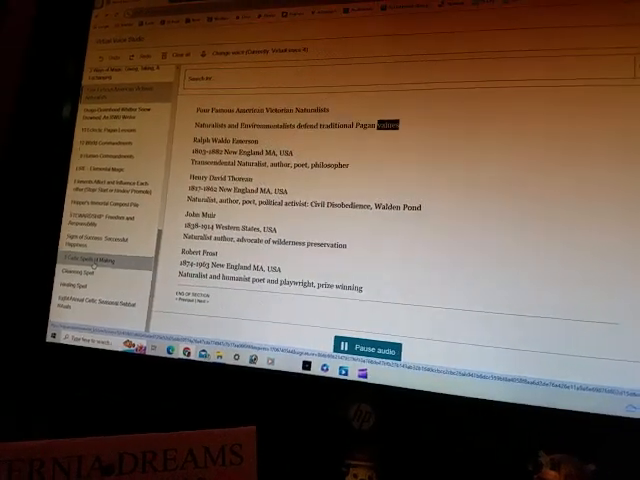
Select Celtic Spells of Making in the sidebar and scroll through its text.
left_click(375, 343)
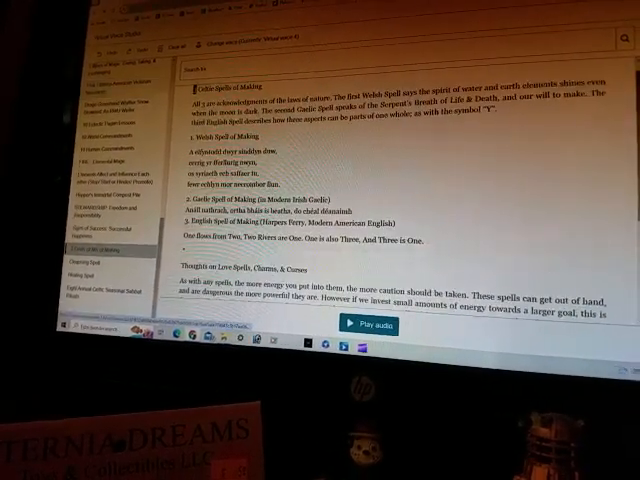
scroll("down", 3)
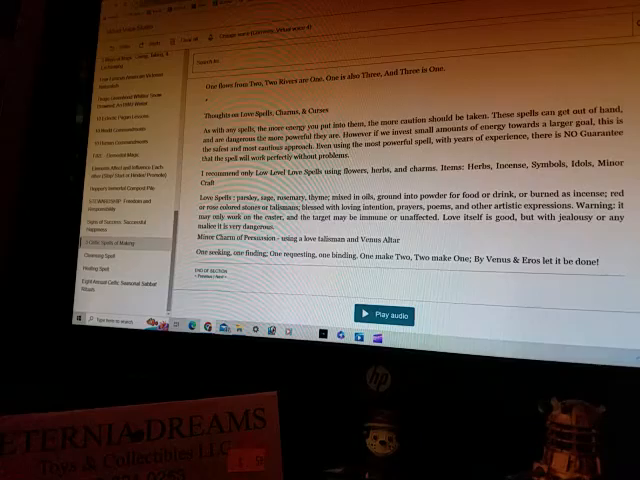
scroll("up", 3)
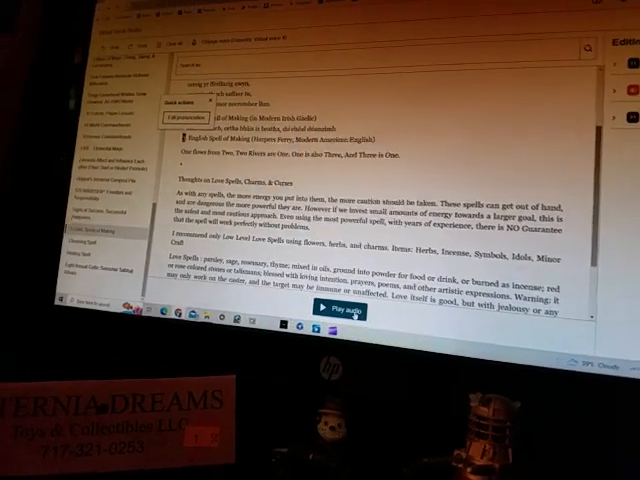
Play the Celtic Spells of Making narration and follow it past the Gaelic spell line.
left_click(327, 314)
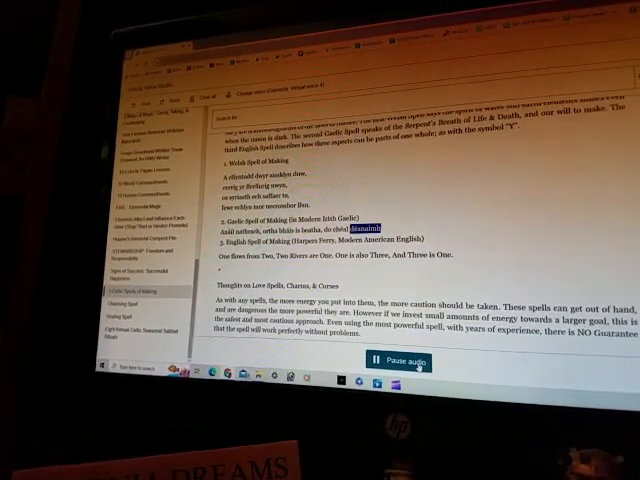
scroll("down", 3)
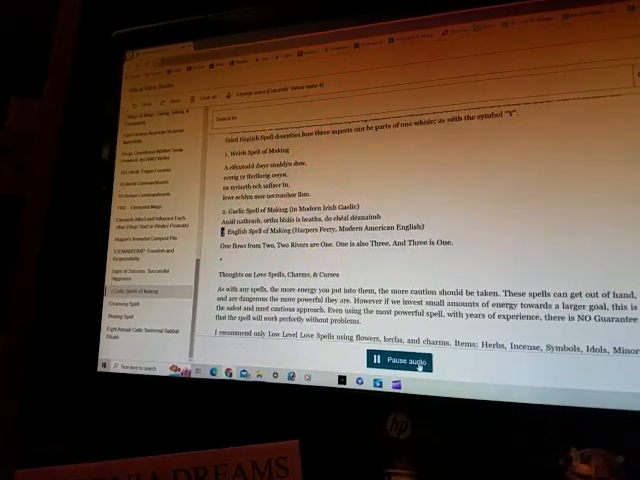